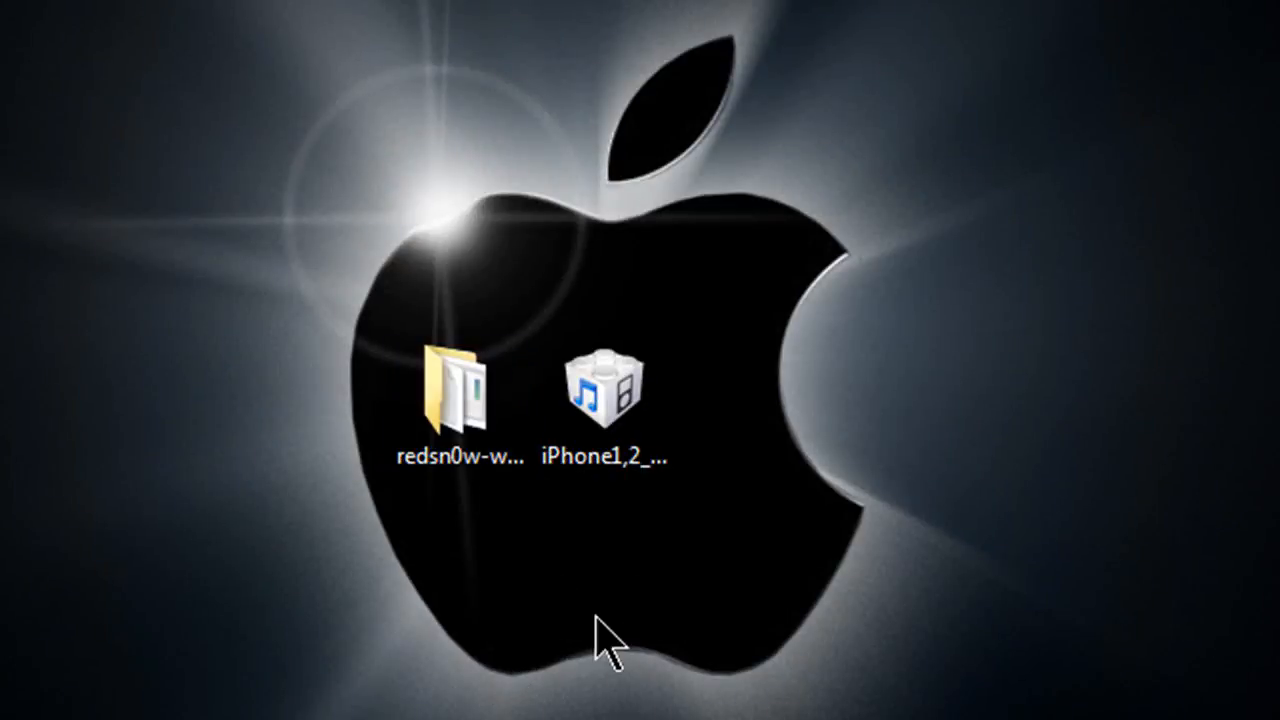
Step: Open the redsn0w-win_0.7.1 folder from the desktop in Explorer
{"action": "left_click", "coordinate": [456, 400]}
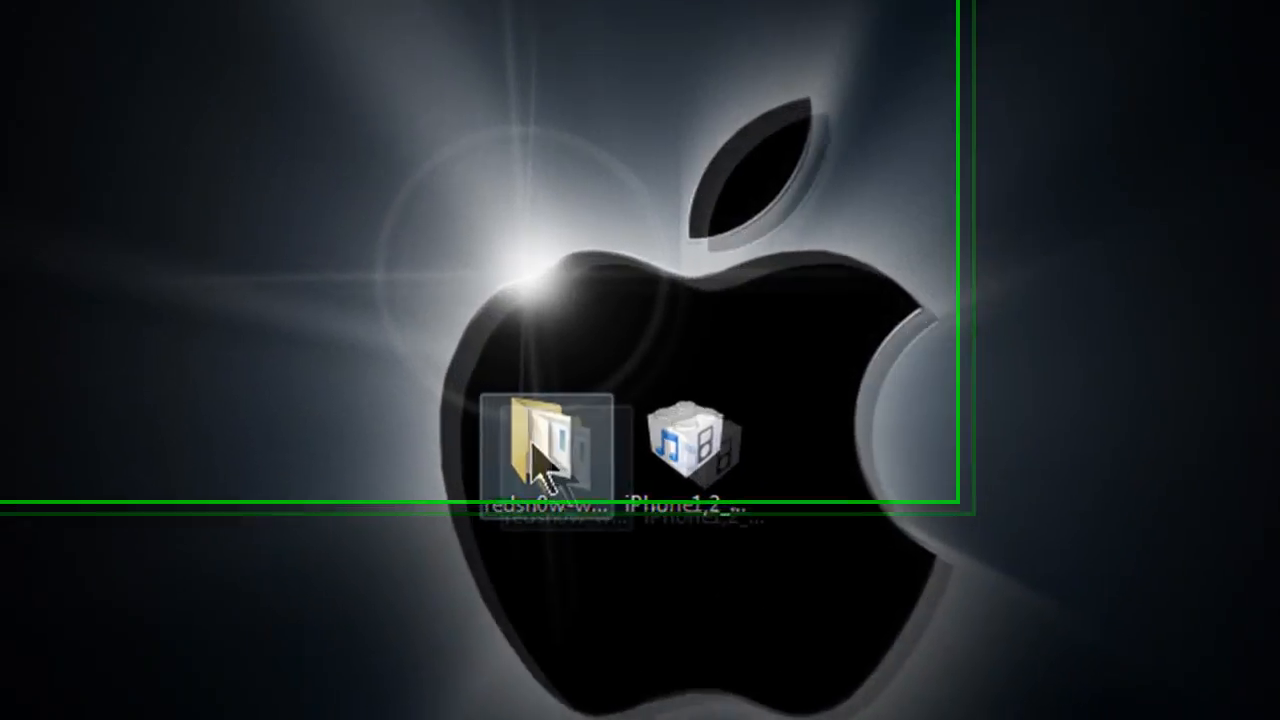
{"action": "double_click", "coordinate": [540, 444]}
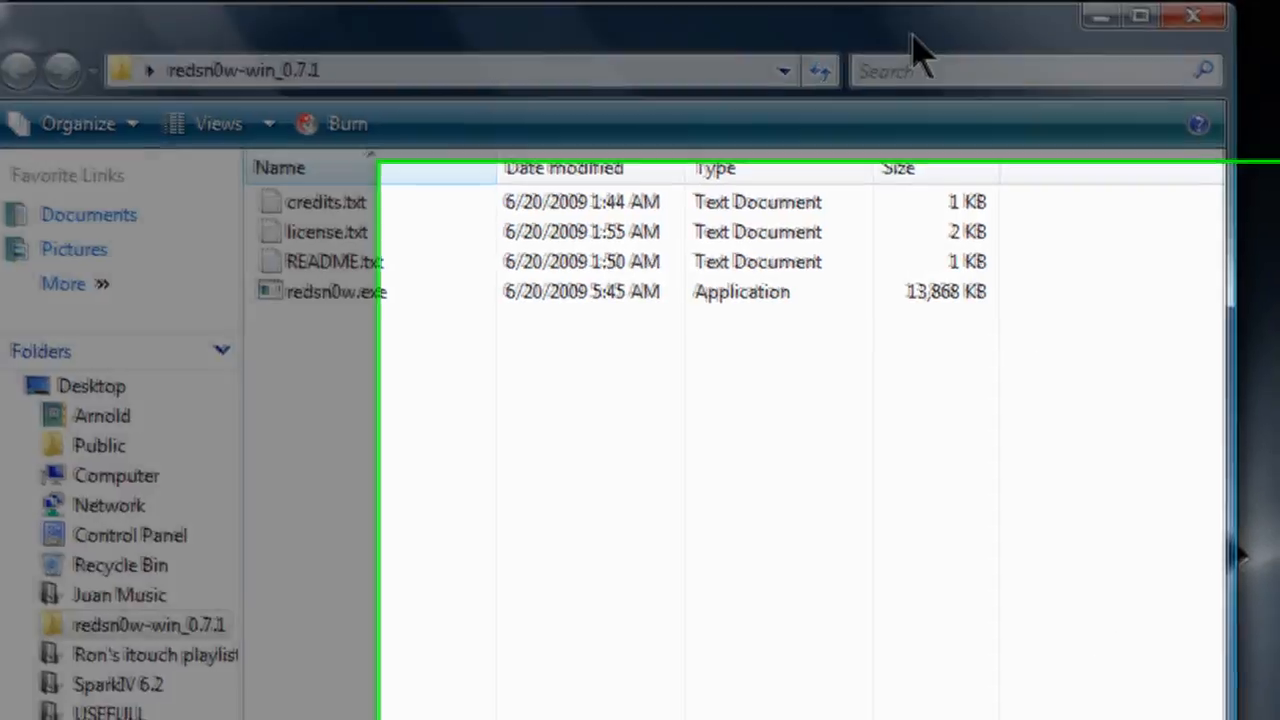
{"action": "mouse_move", "coordinate": [348, 284]}
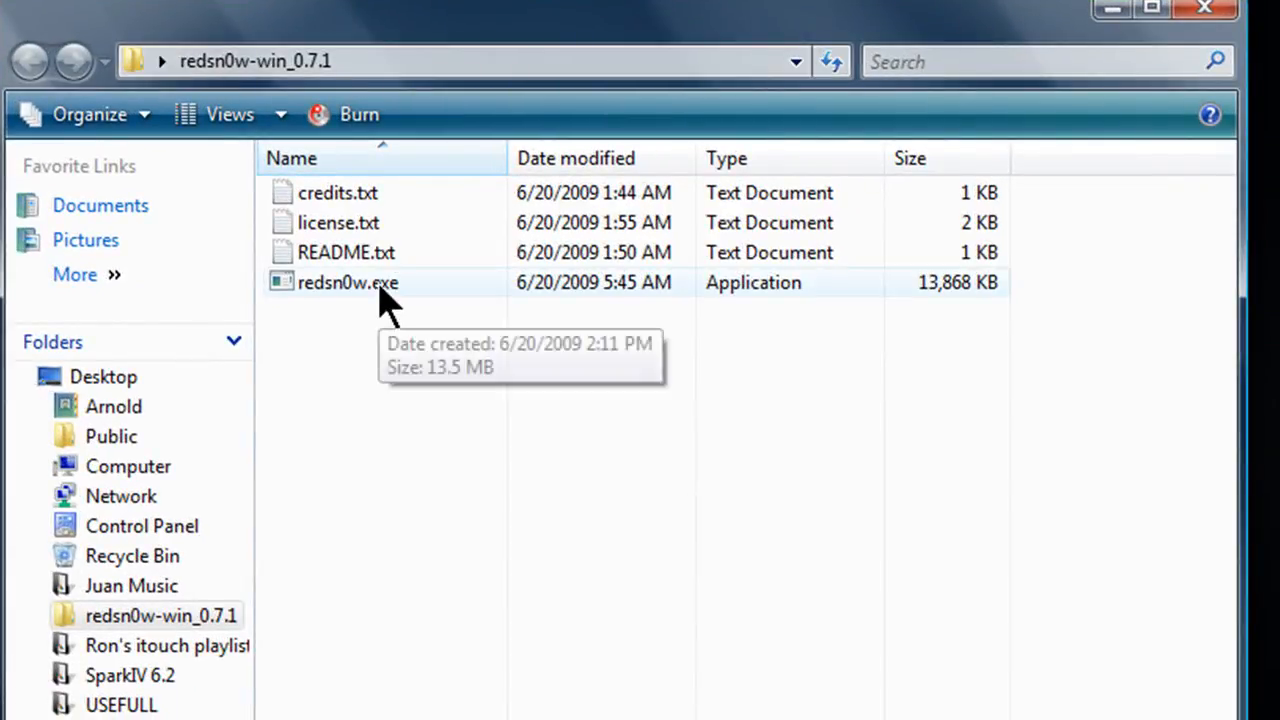
Step: Launch redsn0w and browse to the iPhone firmware 3.0 IPSW file
{"action": "double_click", "coordinate": [348, 282]}
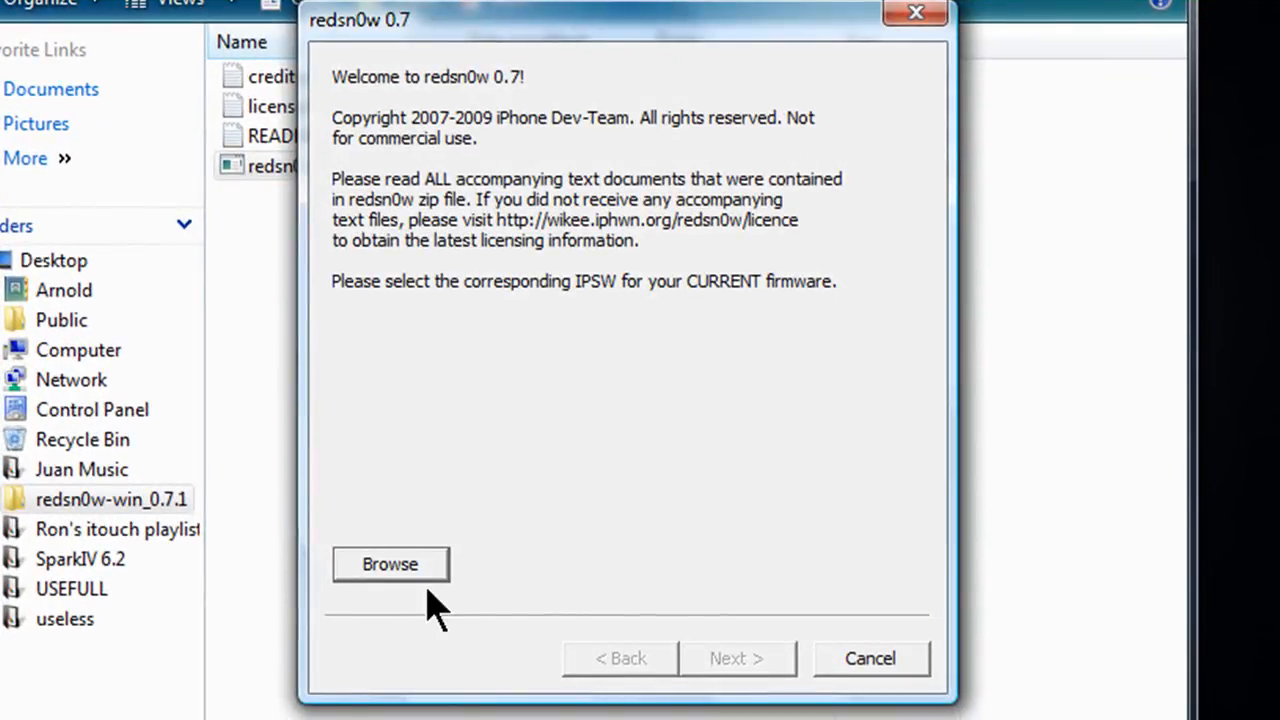
{"action": "left_click", "coordinate": [388, 564]}
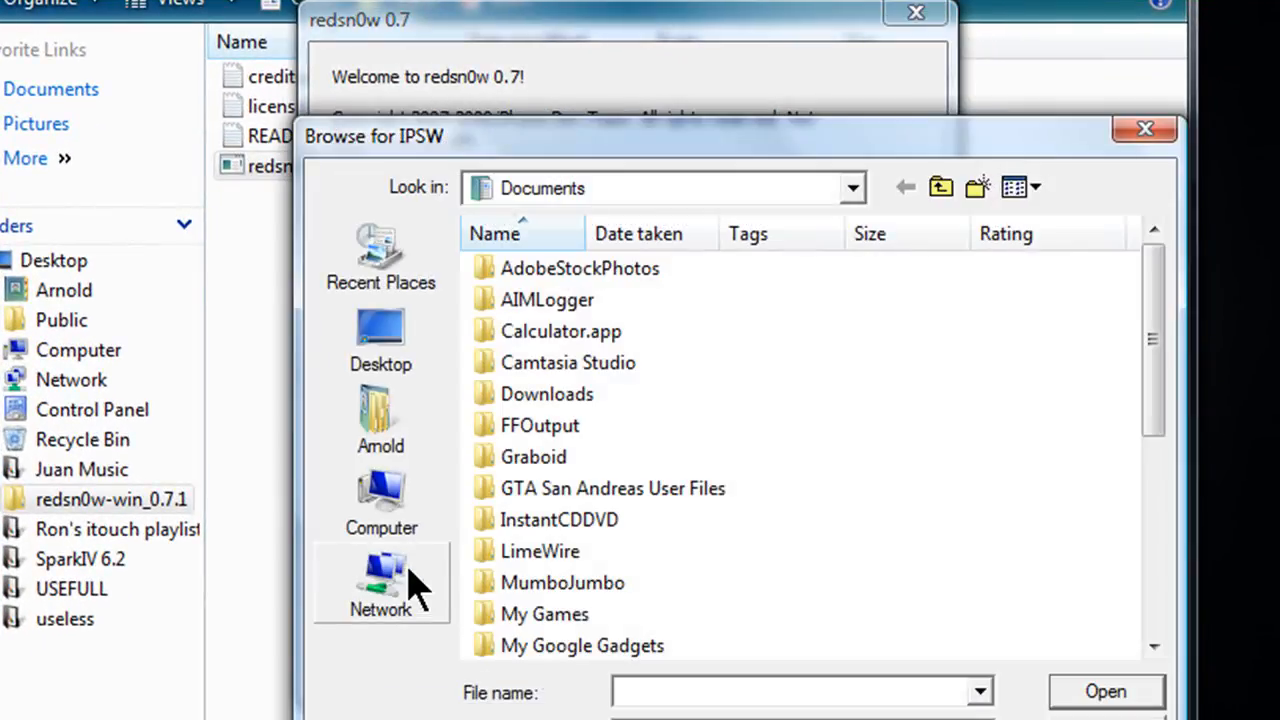
{"action": "left_click", "coordinate": [380, 336]}
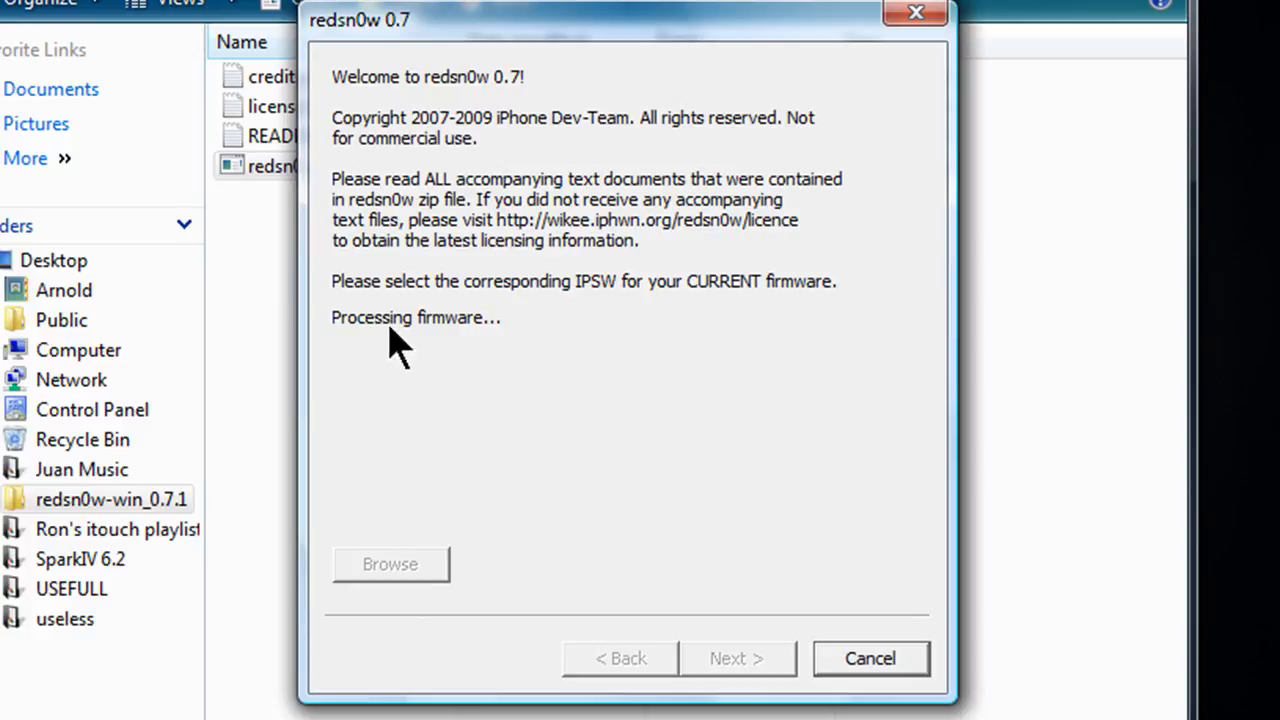
{"action": "mouse_move", "coordinate": [410, 350]}
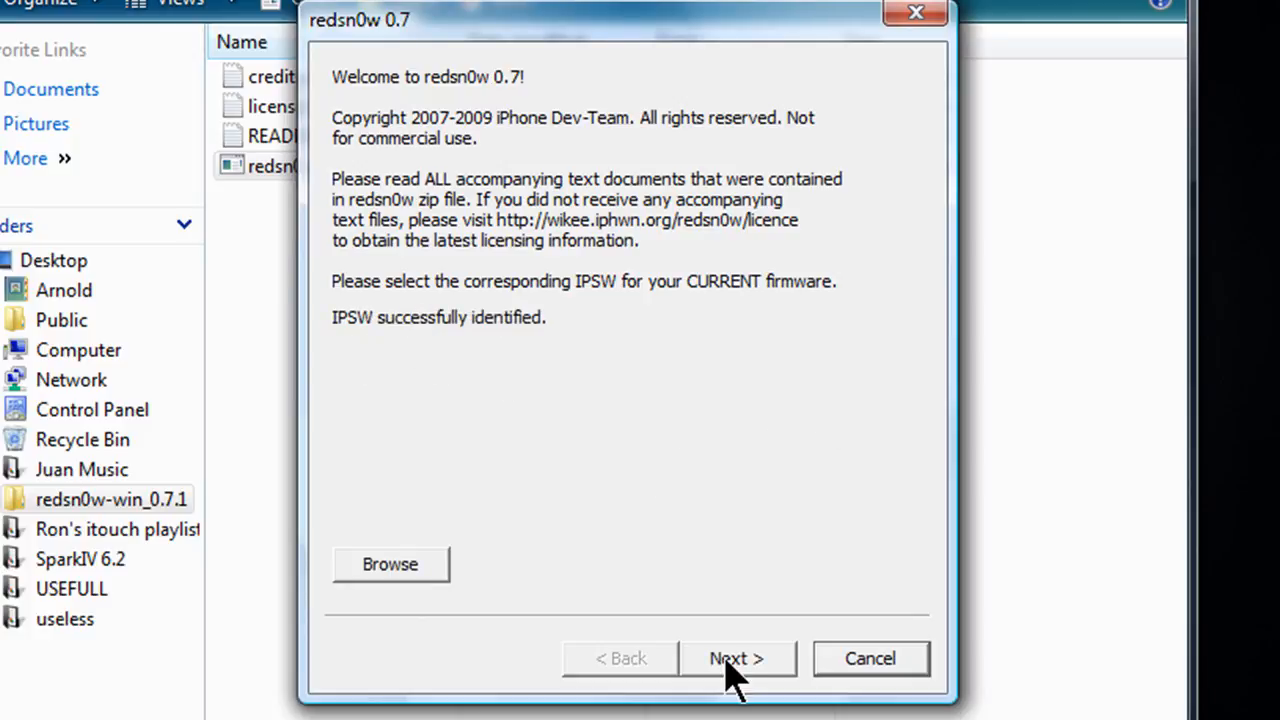
Step: Continue once the IPSW is identified so jailbreak data is prepared
{"action": "left_click", "coordinate": [736, 658]}
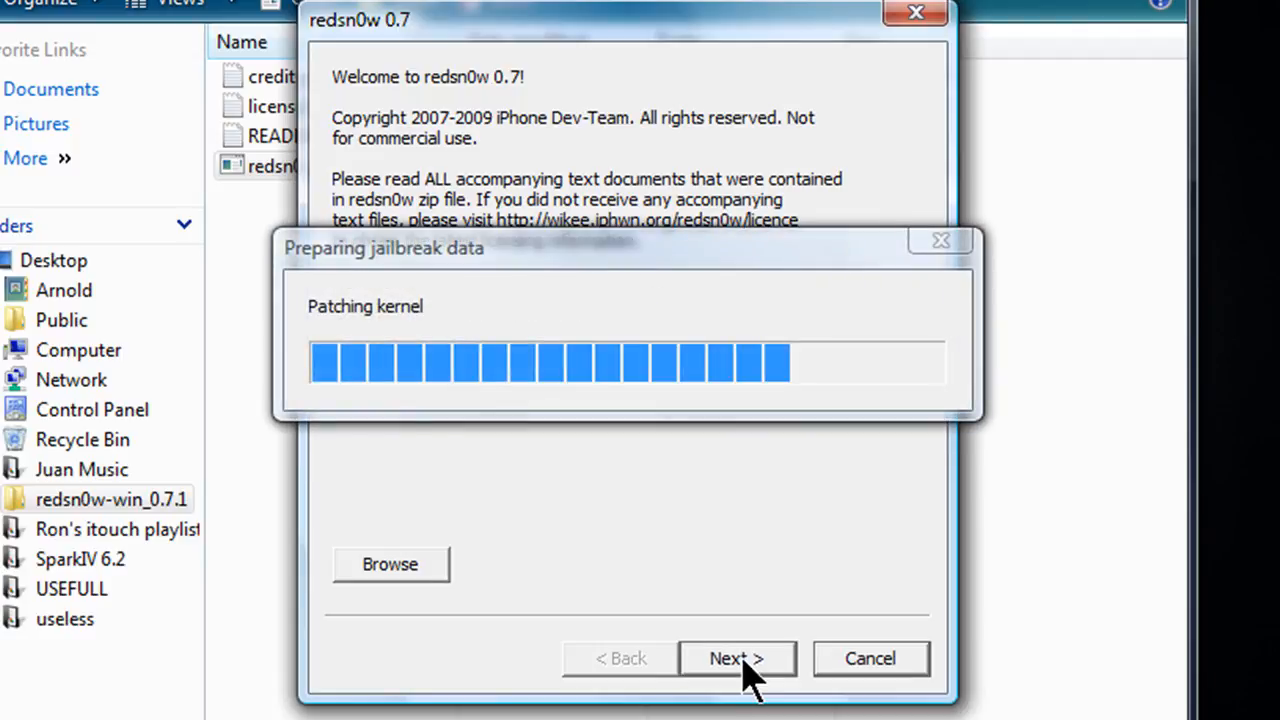
{"action": "mouse_move", "coordinate": [696, 376]}
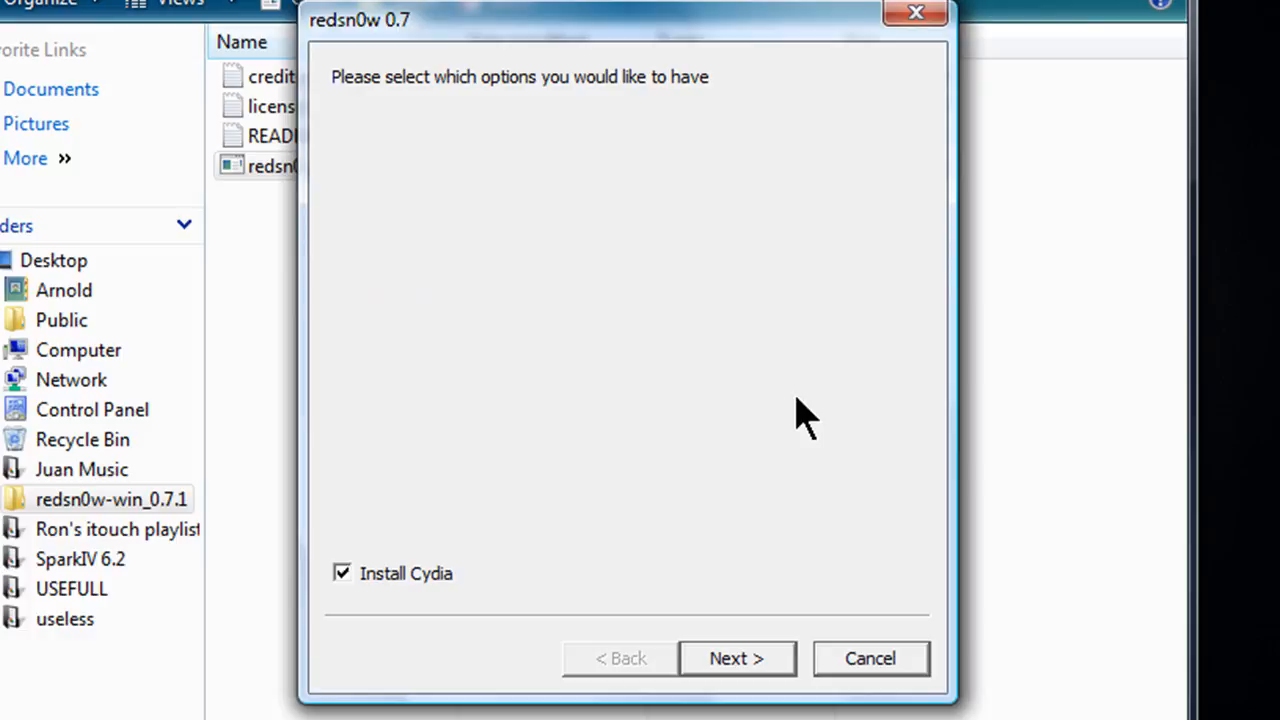
{"action": "mouse_move", "coordinate": [330, 600]}
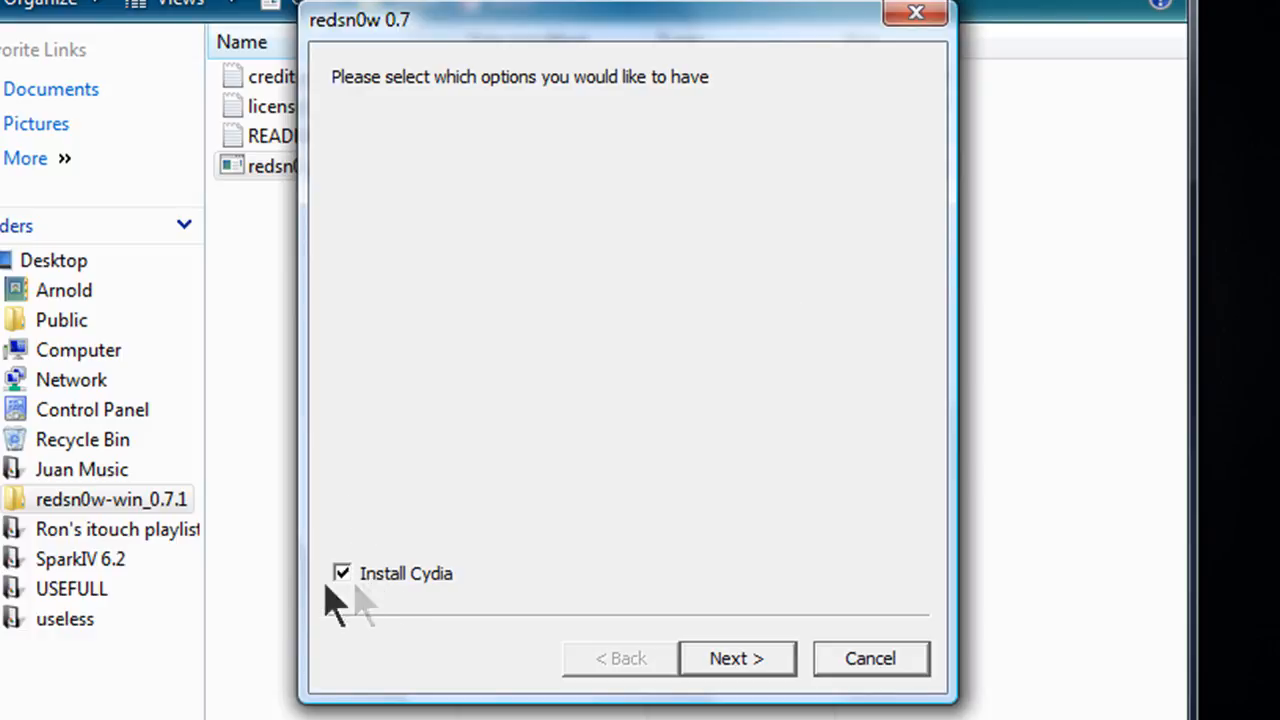
{"action": "mouse_move", "coordinate": [456, 444]}
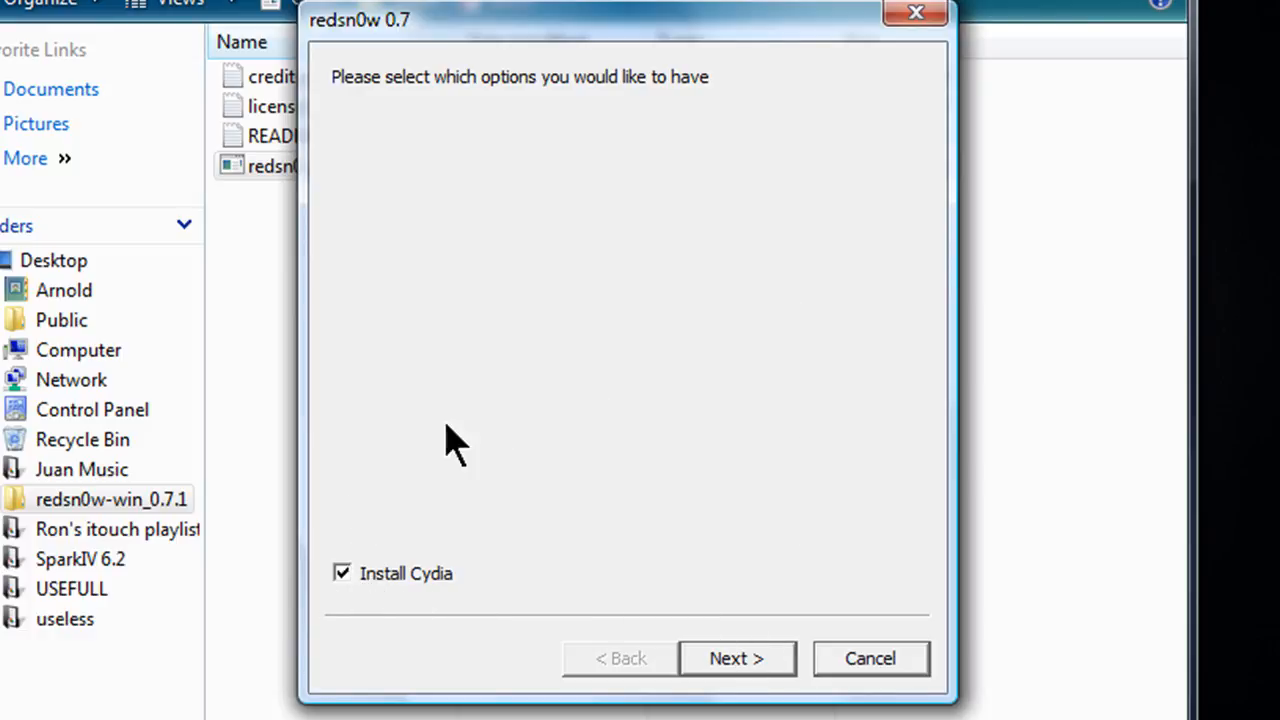
Step: Accept the options with Install Cydia checked, reaching the power-off-and-plug-in screen
{"action": "left_click", "coordinate": [736, 658]}
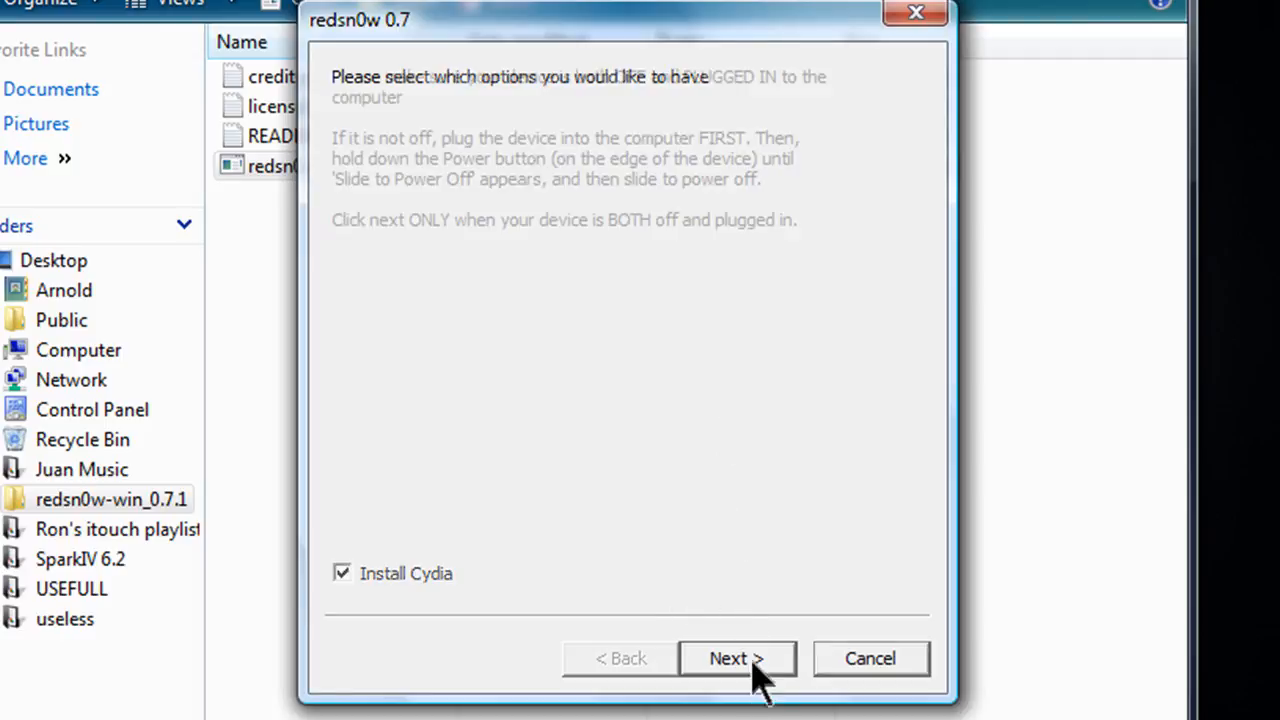
{"action": "left_click", "coordinate": [736, 658]}
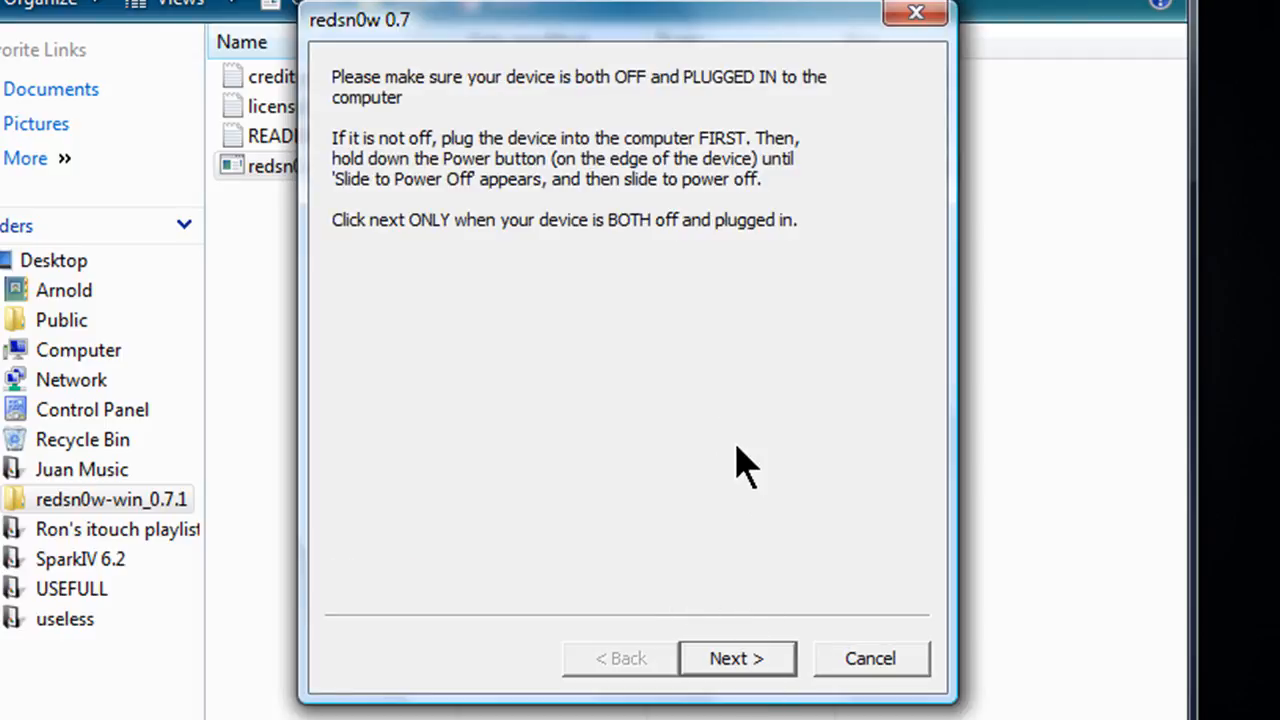
{"action": "mouse_move", "coordinate": [740, 110]}
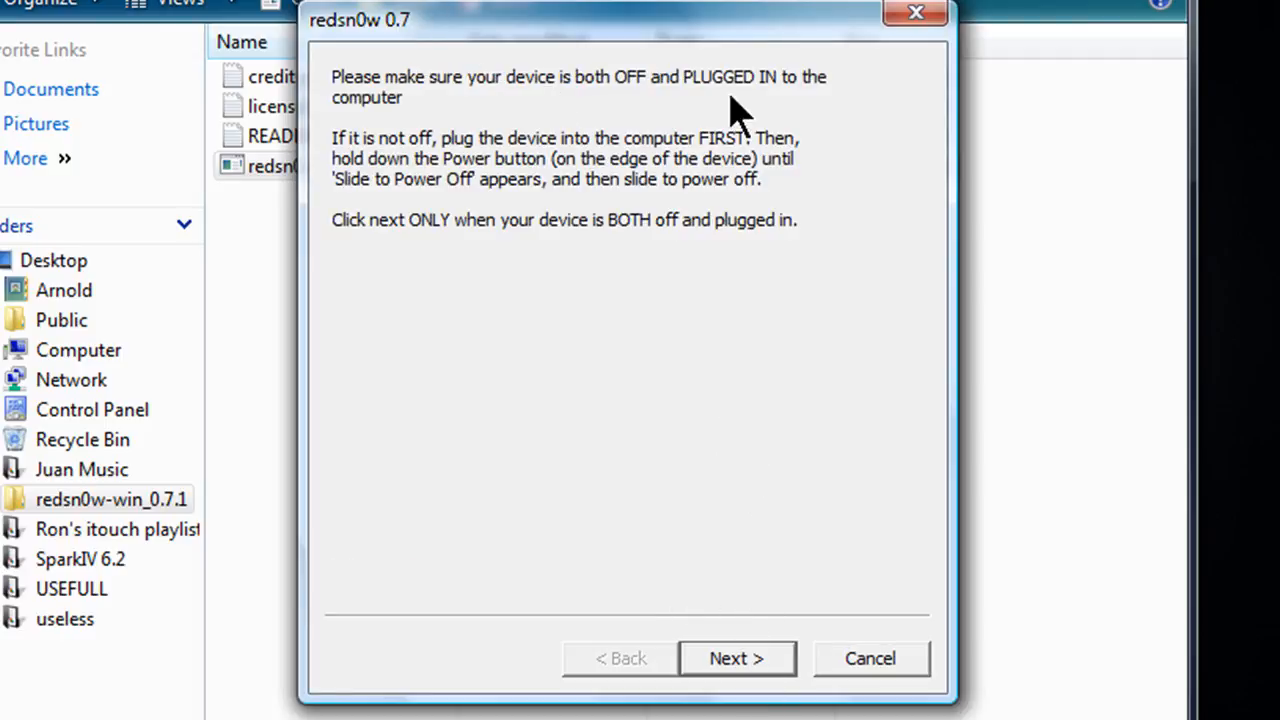
{"action": "mouse_move", "coordinate": [670, 104]}
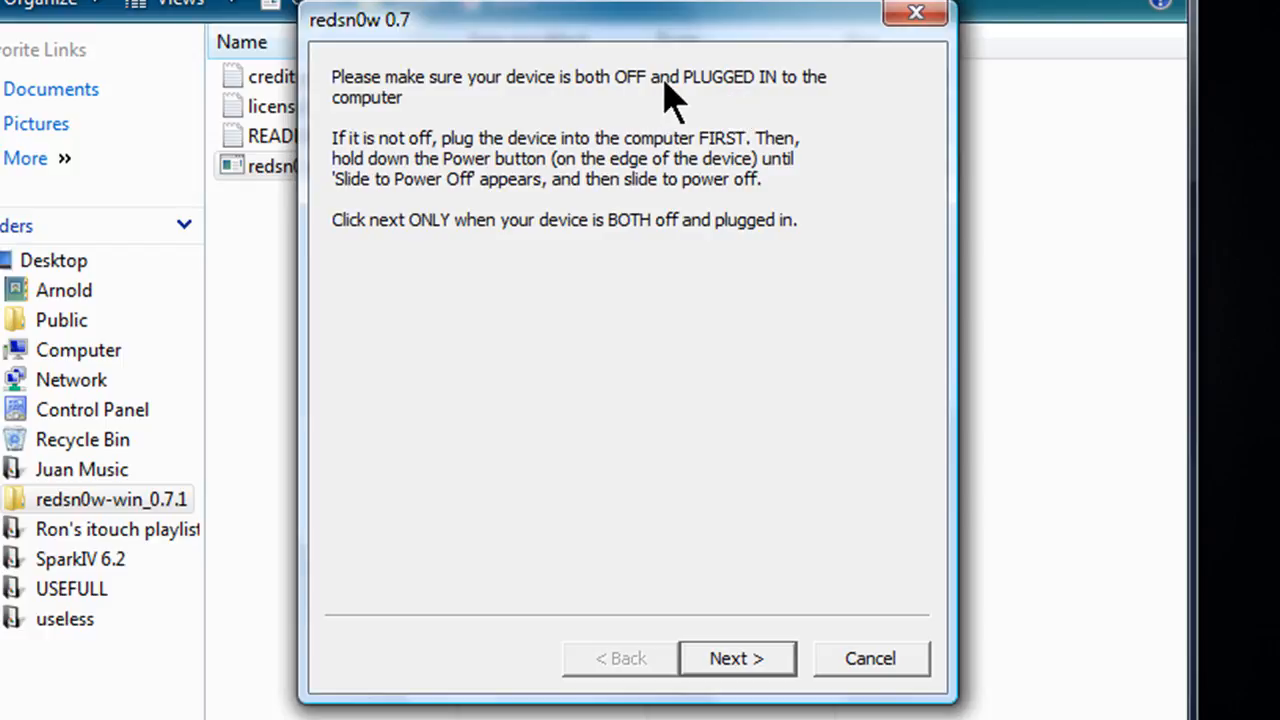
{"action": "mouse_move", "coordinate": [722, 156]}
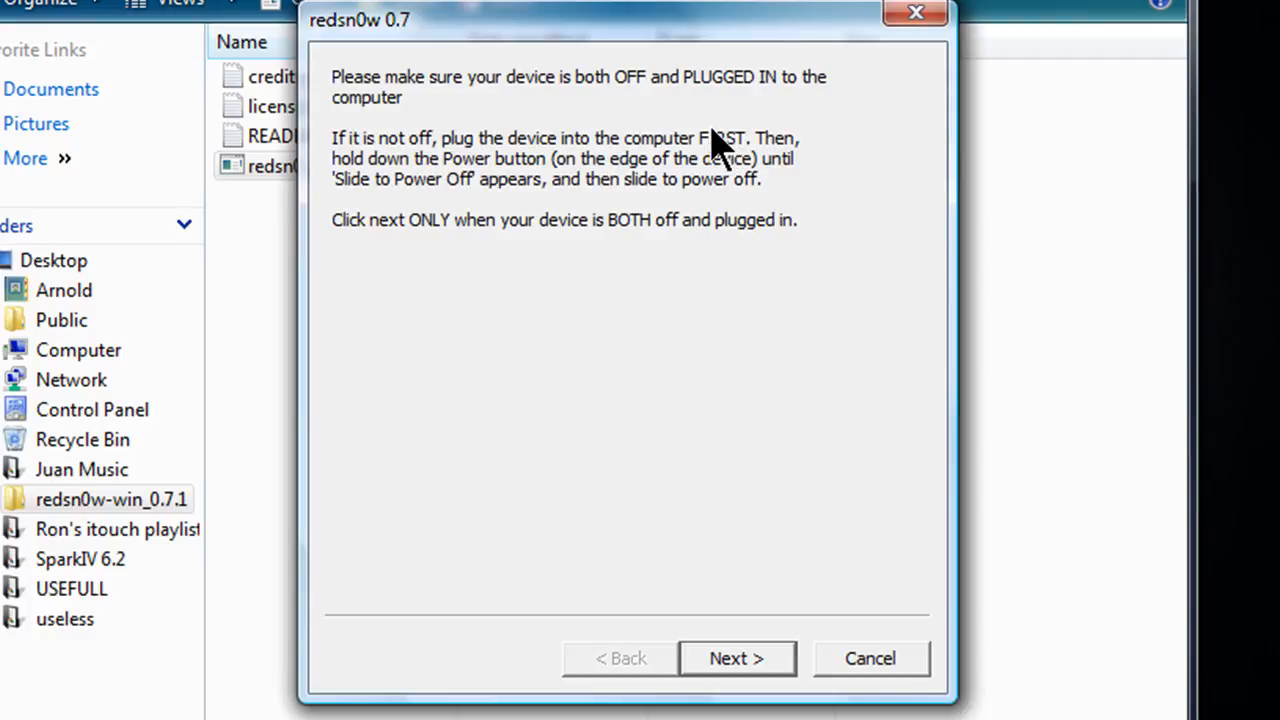
{"action": "mouse_move", "coordinate": [590, 196]}
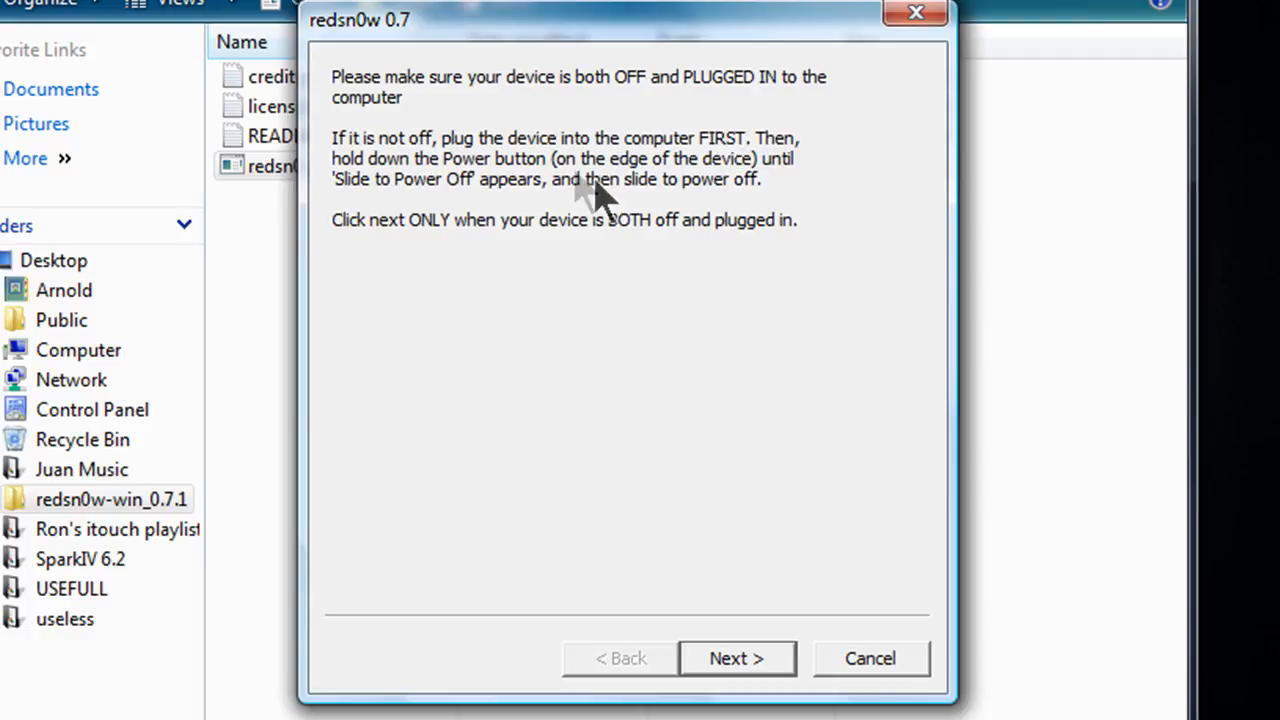
{"action": "mouse_move", "coordinate": [704, 176]}
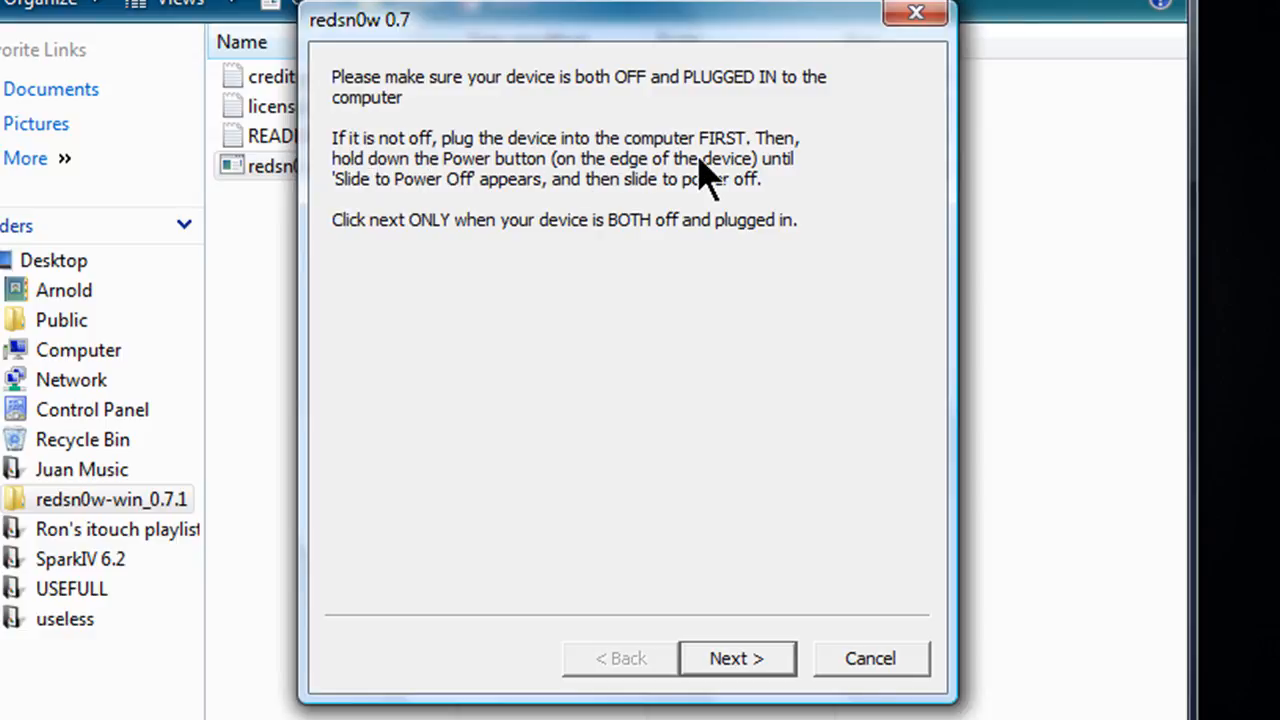
{"action": "mouse_move", "coordinate": [780, 216]}
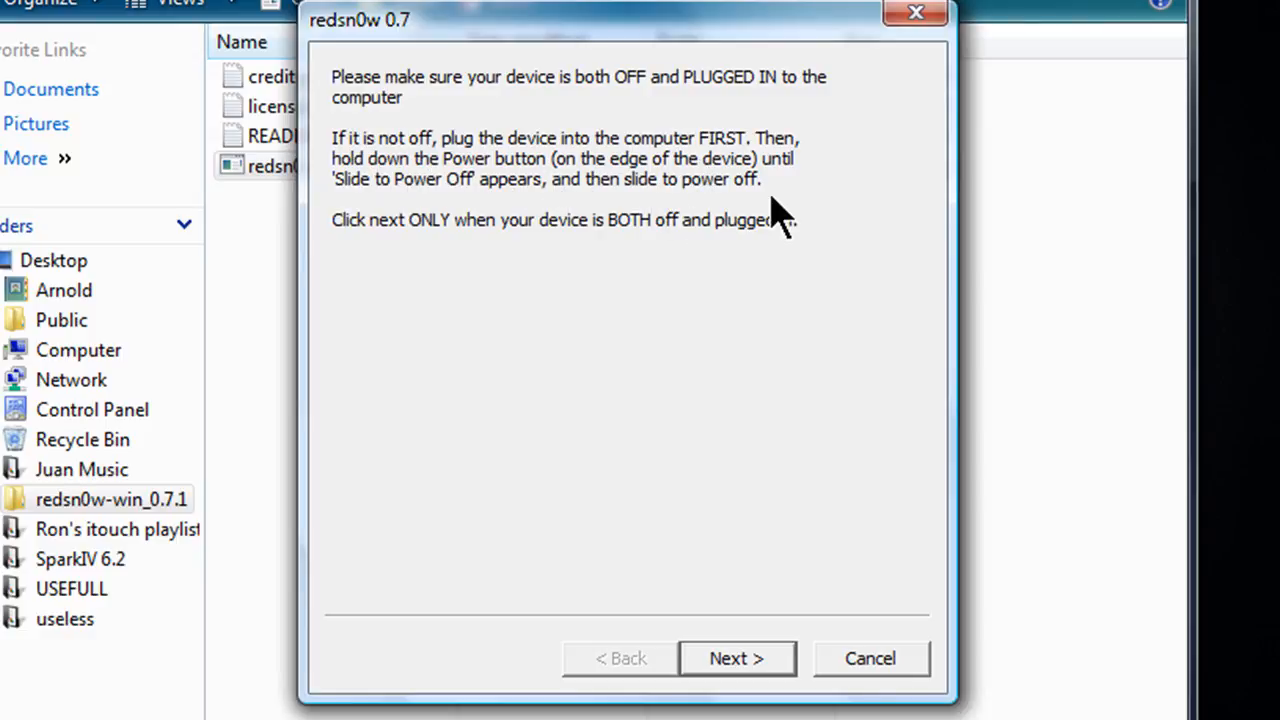
{"action": "mouse_move", "coordinate": [556, 250]}
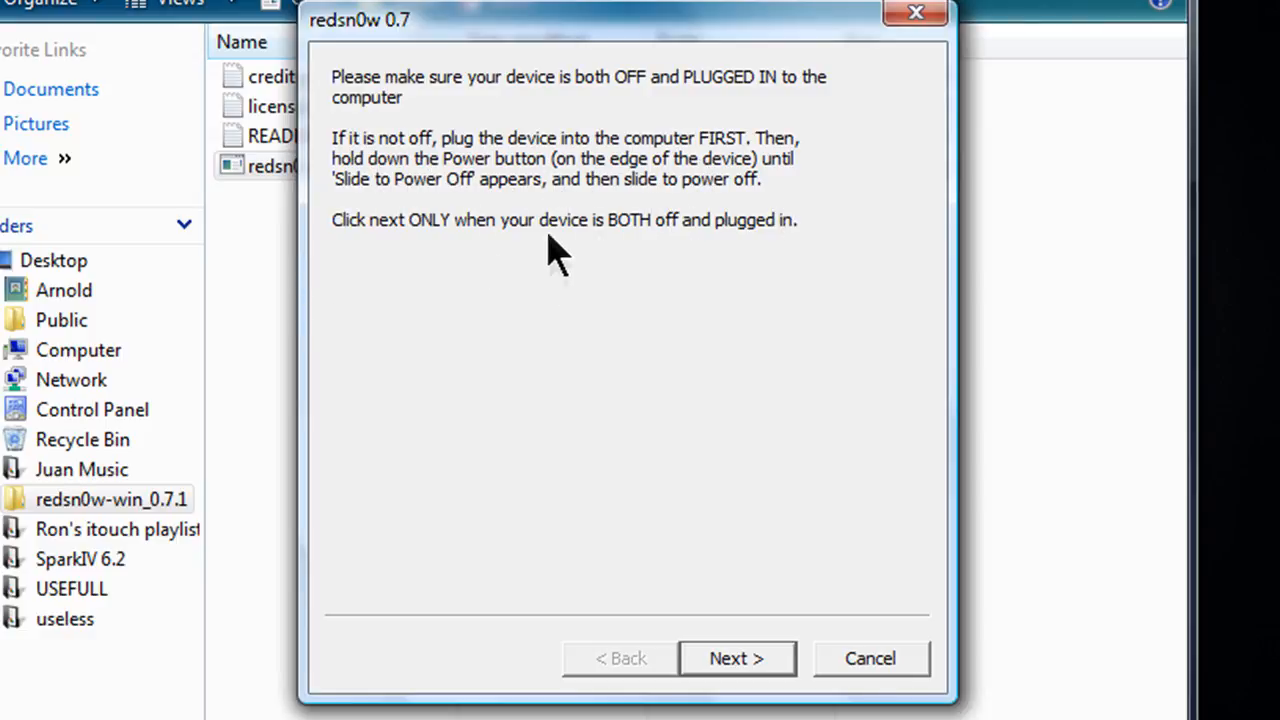
{"action": "mouse_move", "coordinate": [668, 244]}
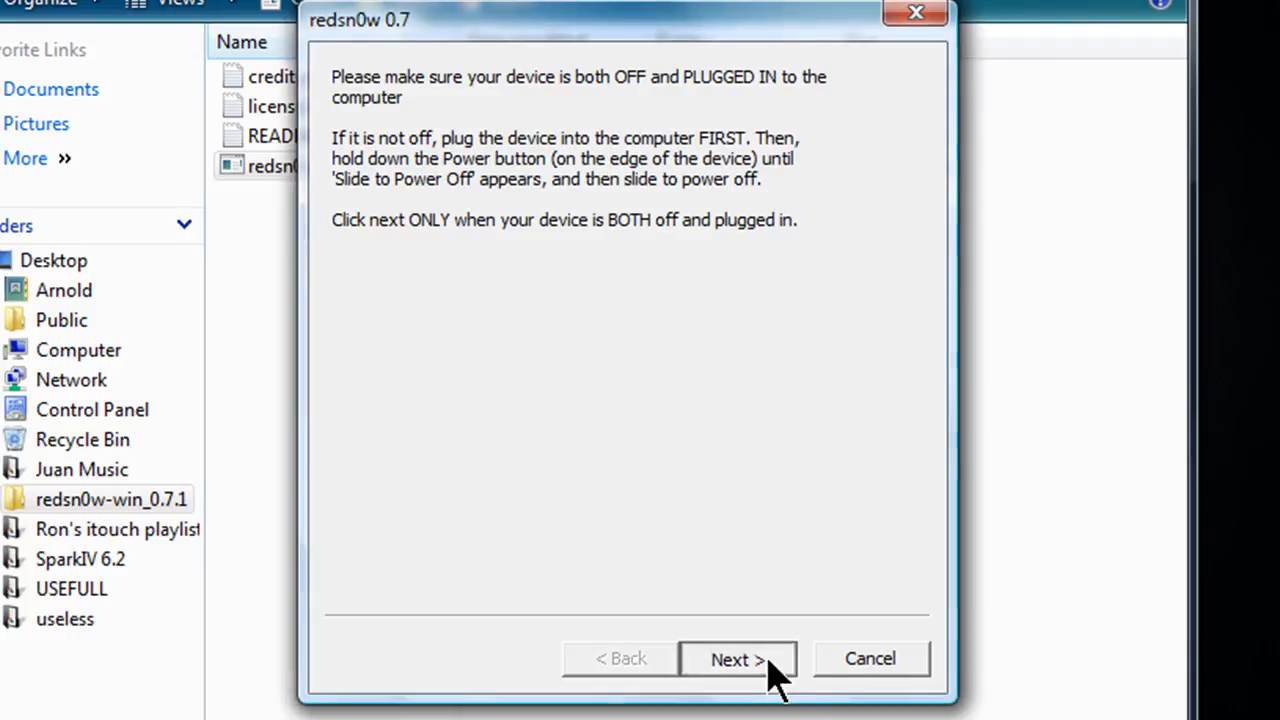
Step: Confirm the iPhone is off and connected to begin the DFU mode countdown
{"action": "left_click", "coordinate": [738, 660]}
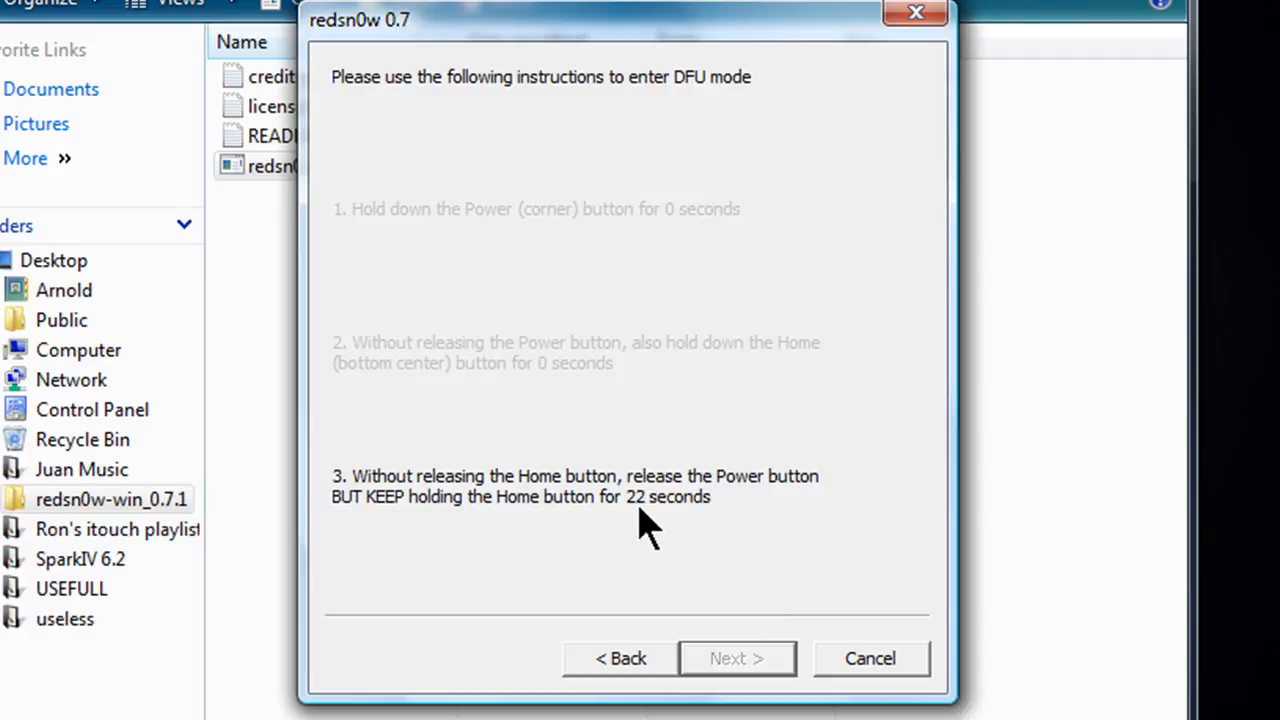
Step: Proceed so the jailbreak starts, with redsn0w waiting for the device to reboot
{"action": "left_click", "coordinate": [736, 658]}
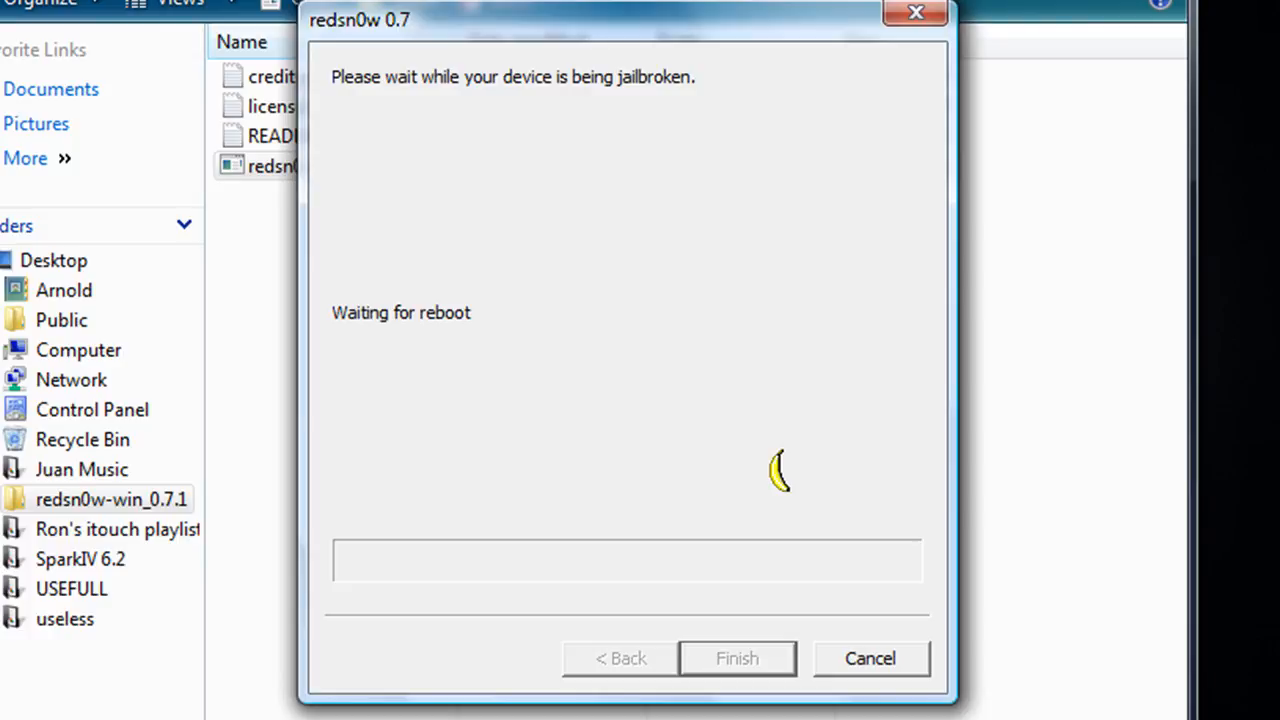
{"action": "mouse_move", "coordinate": [784, 496]}
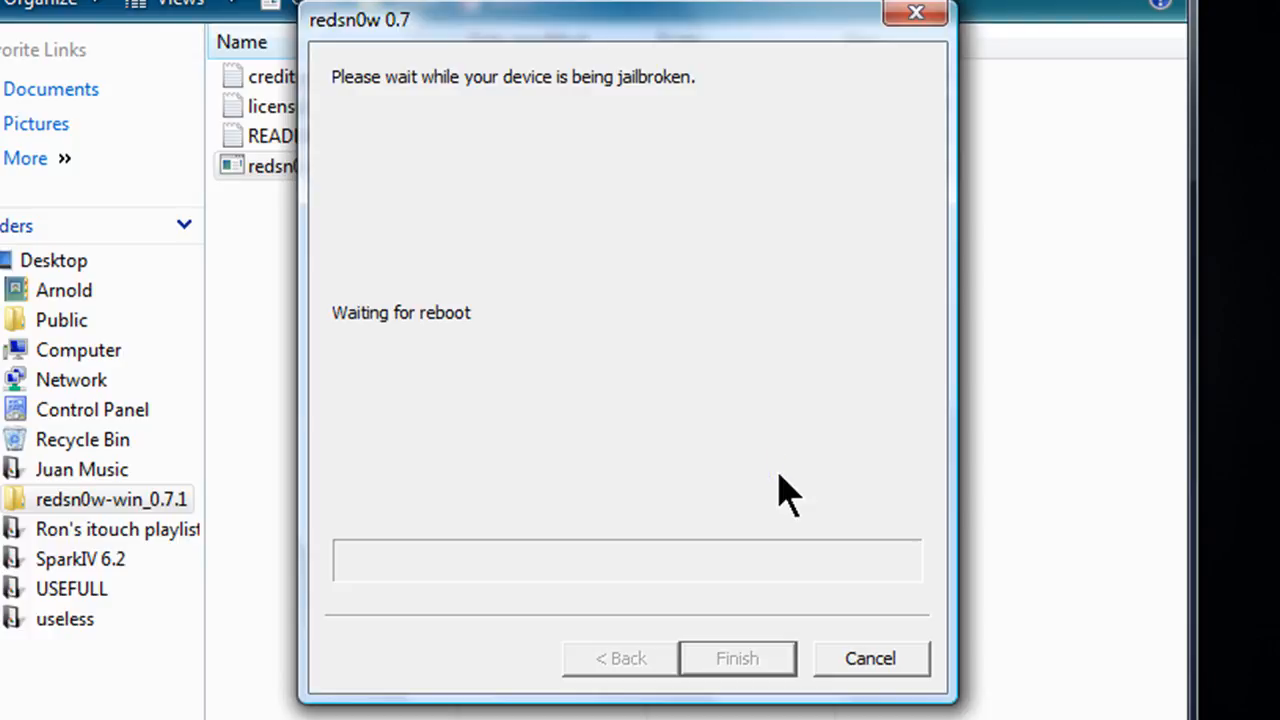